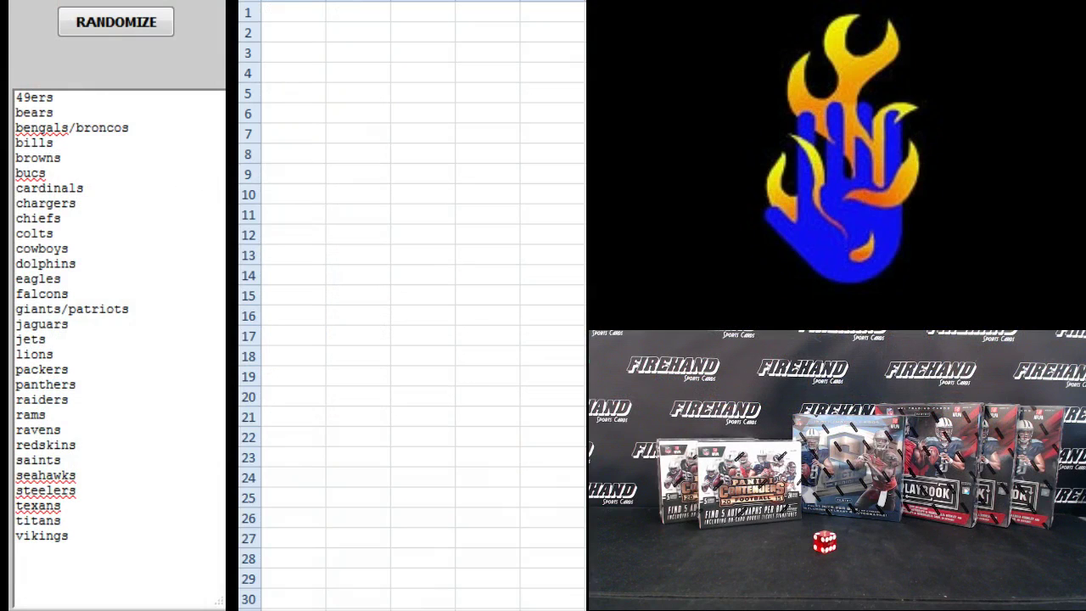
- Shuffle the 30 usernames on RANDOM.ORG, copy them into column A, then enter the NFL teams
{"action": "left_click", "coordinate": [115, 21]}
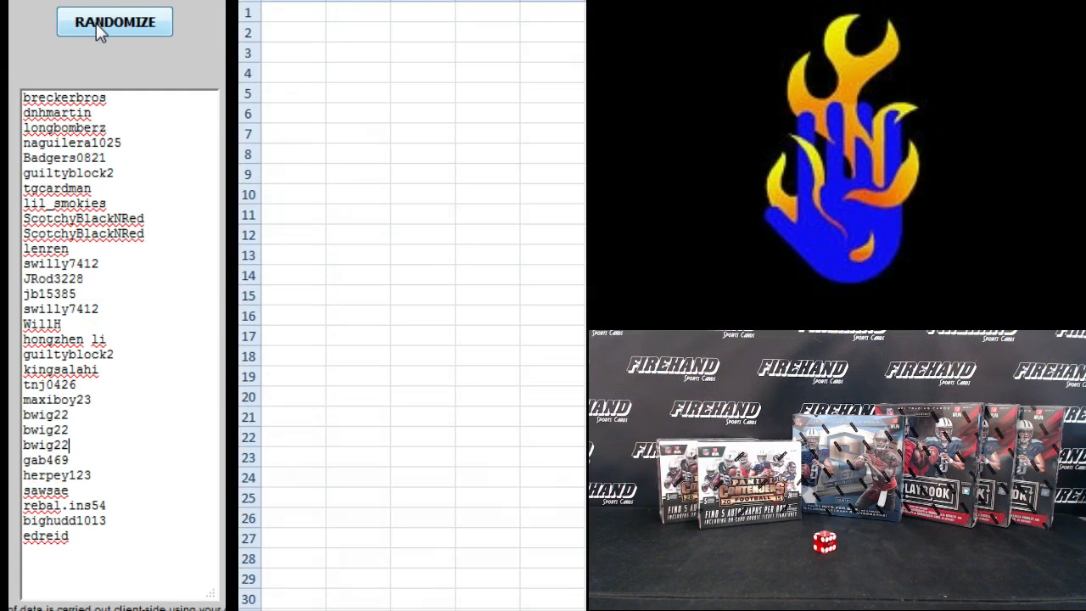
{"action": "left_click", "coordinate": [114, 22]}
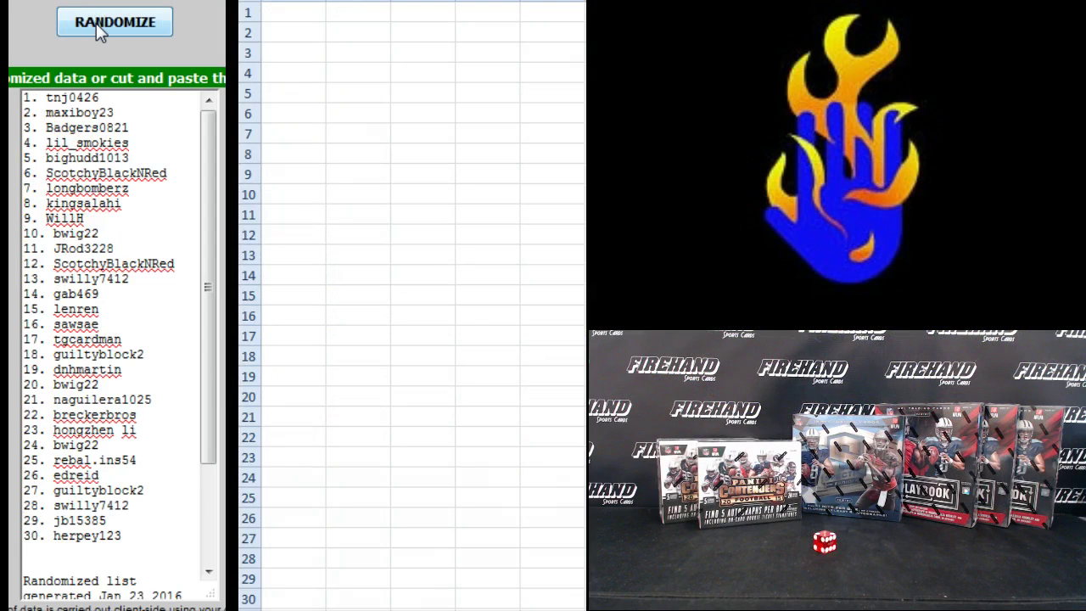
{"action": "left_click", "coordinate": [114, 21]}
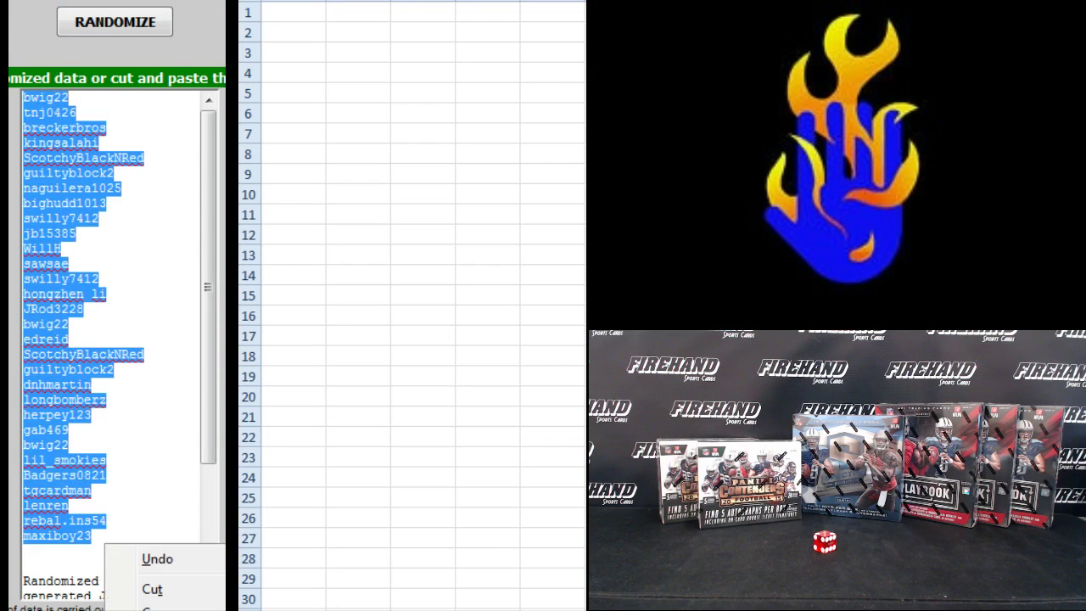
{"action": "left_click", "coordinate": [541, 197]}
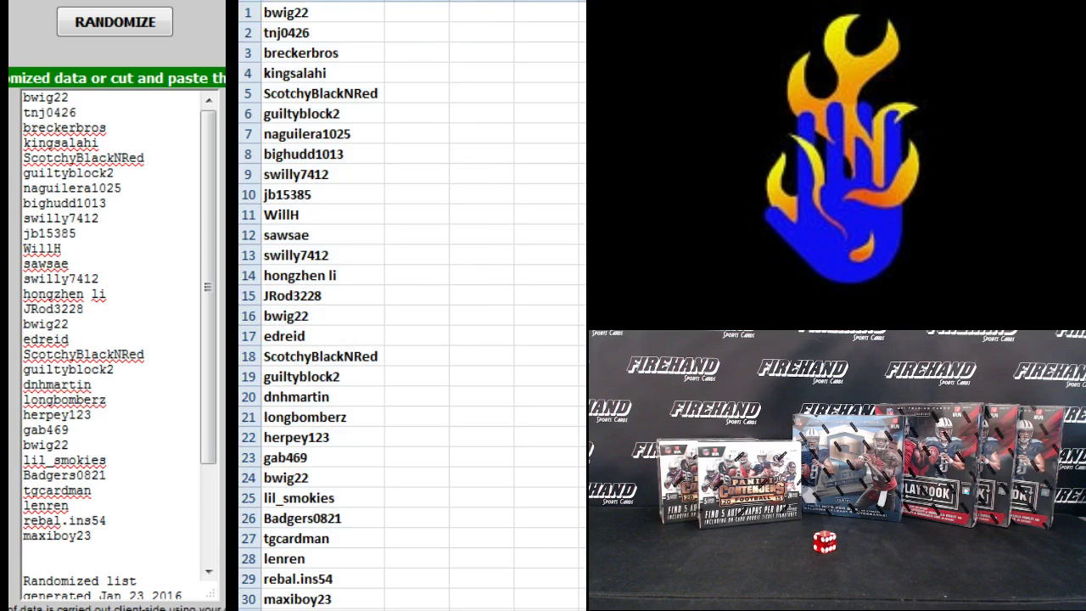
{"action": "left_click", "coordinate": [115, 21]}
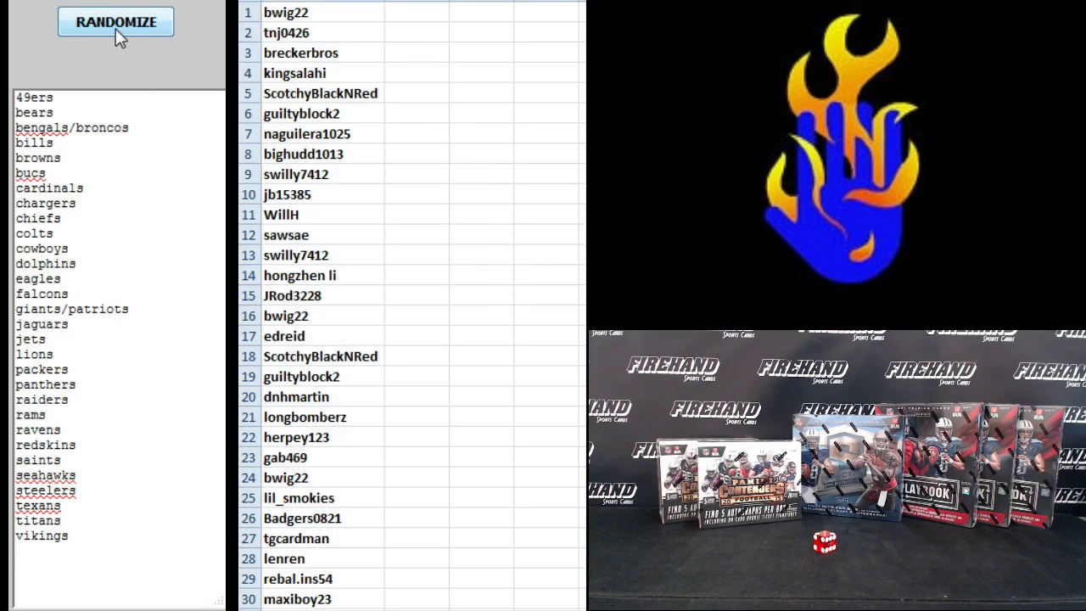
- Randomize the NFL team names and paste the shuffled list into column B starting at B1
{"action": "left_click", "coordinate": [115, 21]}
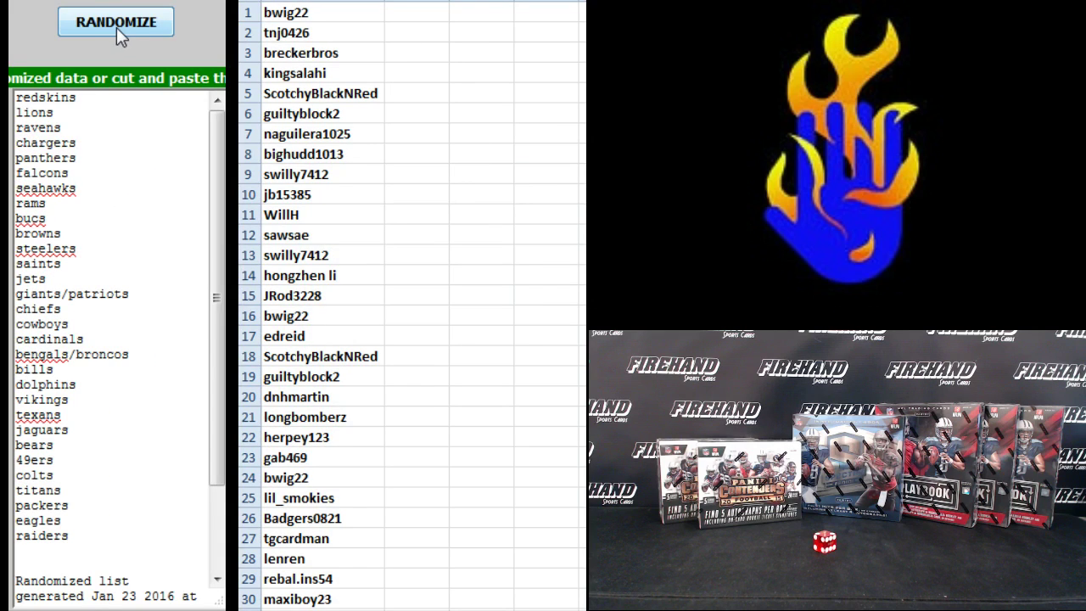
{"action": "left_click", "coordinate": [116, 21]}
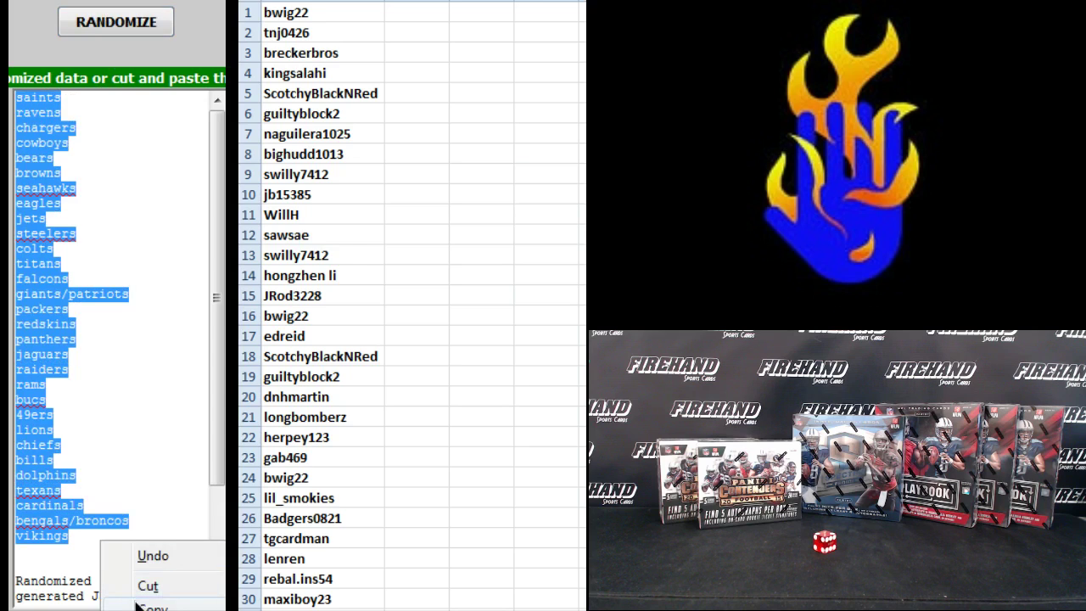
{"action": "right_click", "coordinate": [415, 12]}
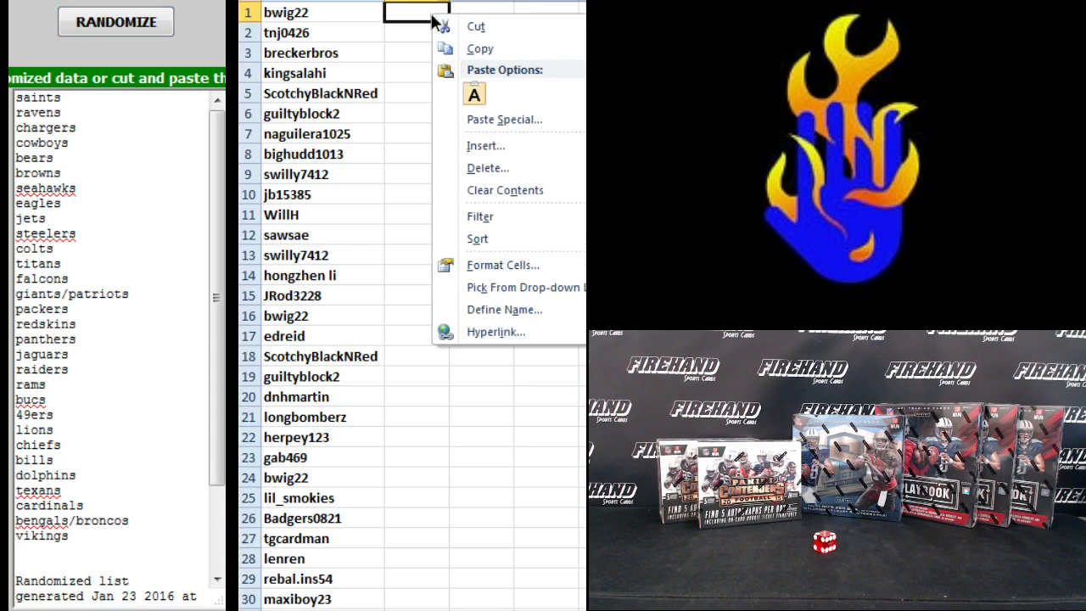
{"action": "left_click", "coordinate": [475, 93]}
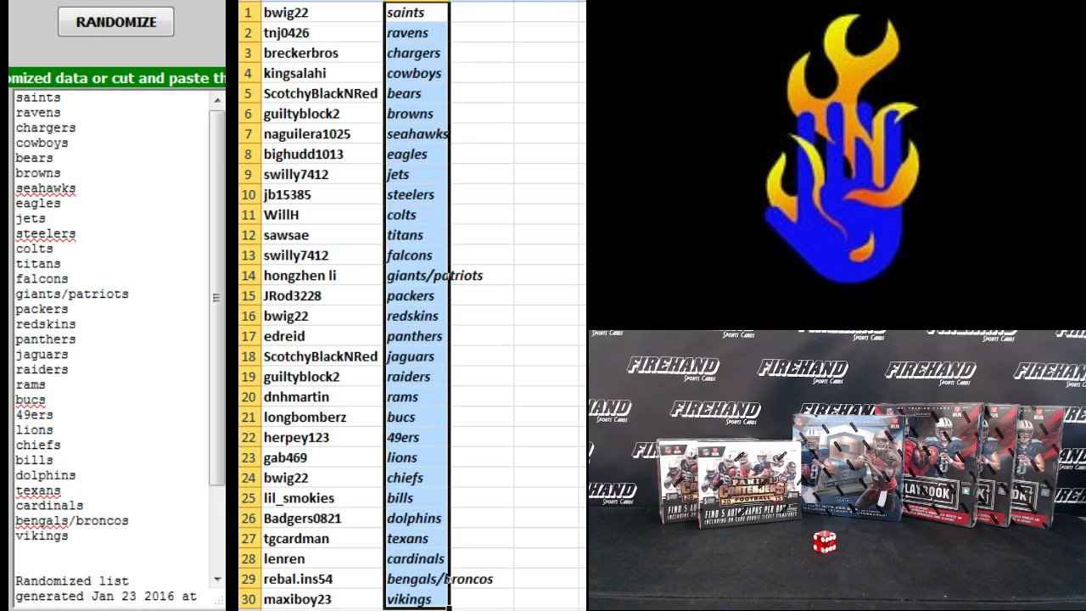
{"action": "left_click", "coordinate": [441, 32]}
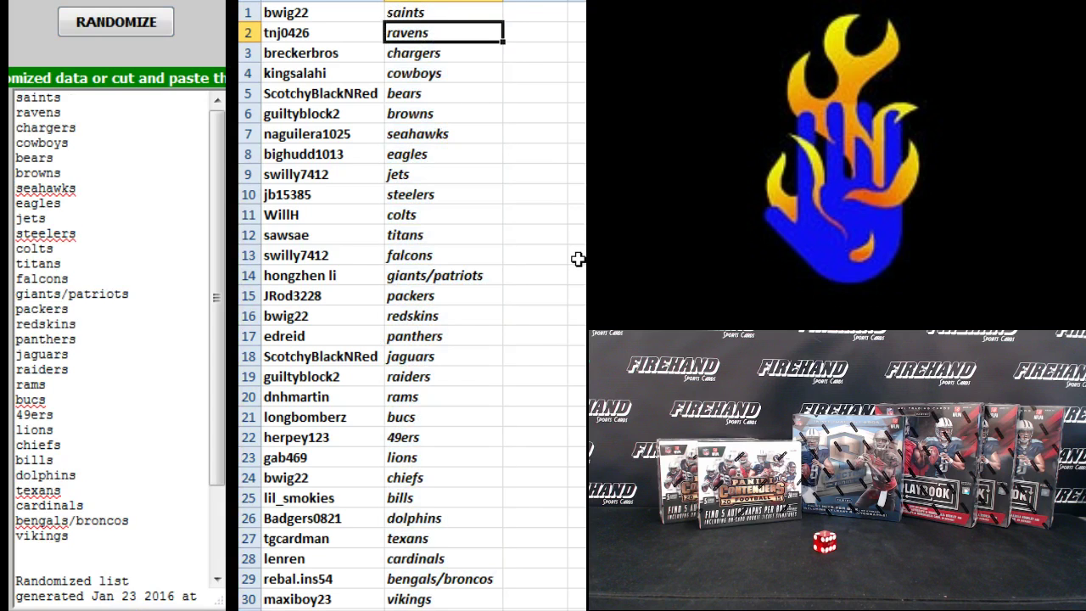
{"action": "left_click", "coordinate": [443, 52]}
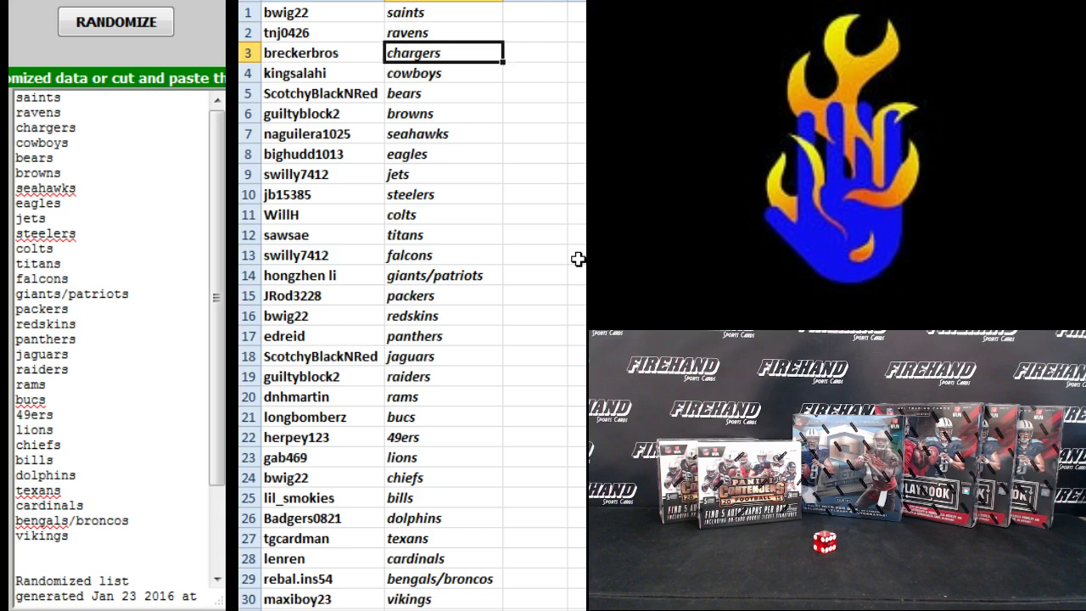
{"action": "left_click", "coordinate": [444, 72]}
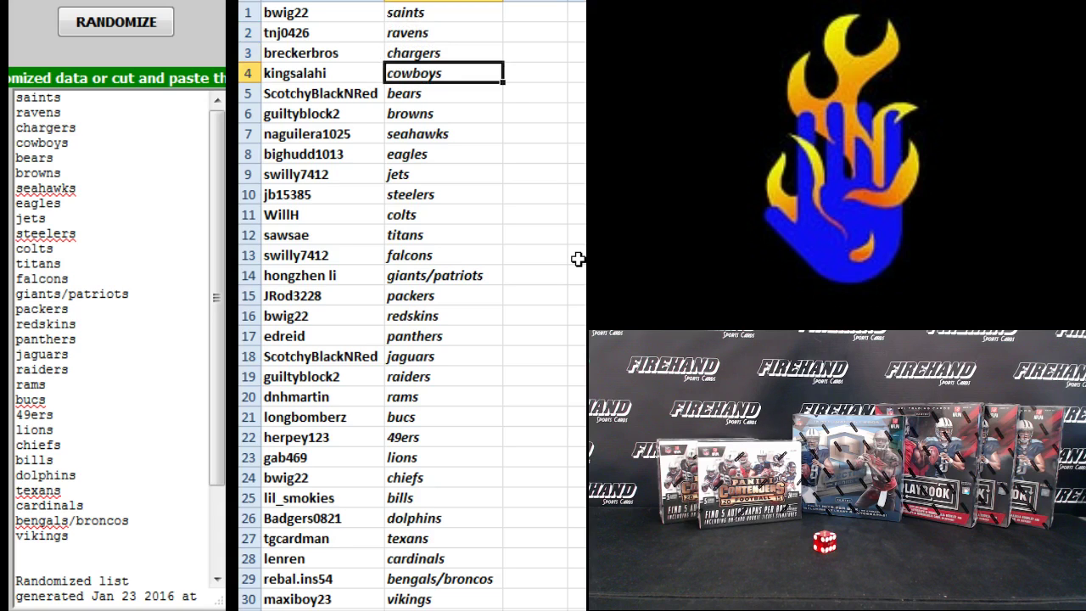
{"action": "left_click", "coordinate": [443, 113]}
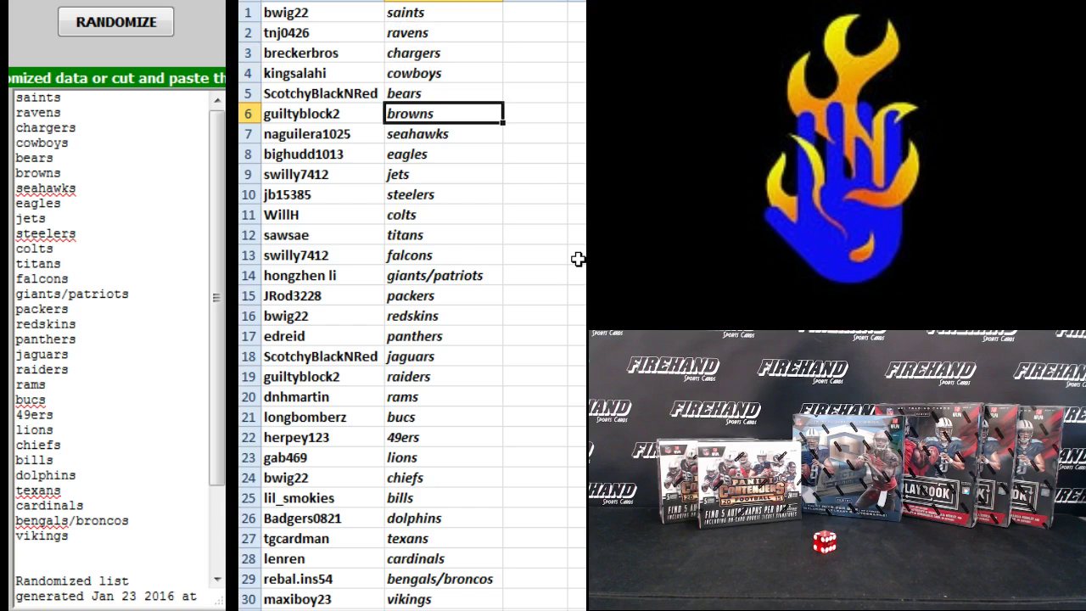
{"action": "left_click", "coordinate": [444, 134]}
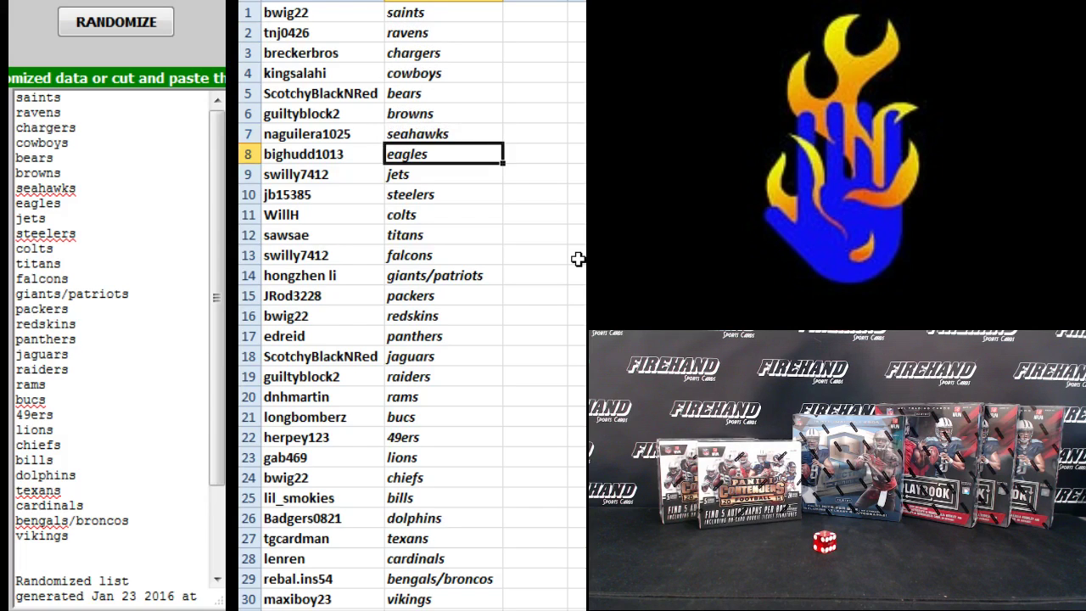
{"action": "left_click", "coordinate": [444, 174]}
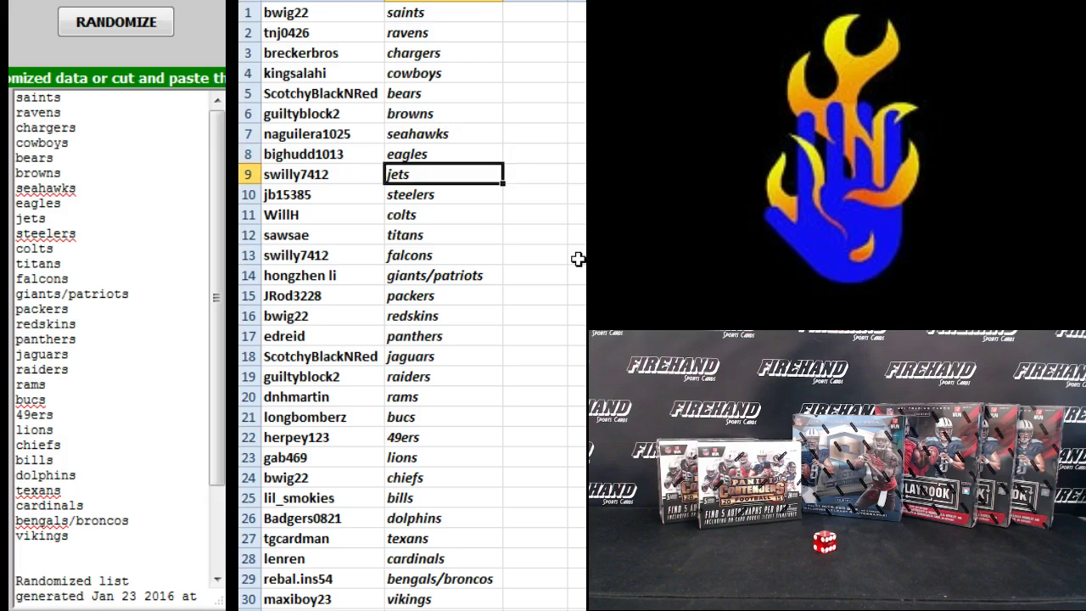
{"action": "left_click", "coordinate": [443, 214]}
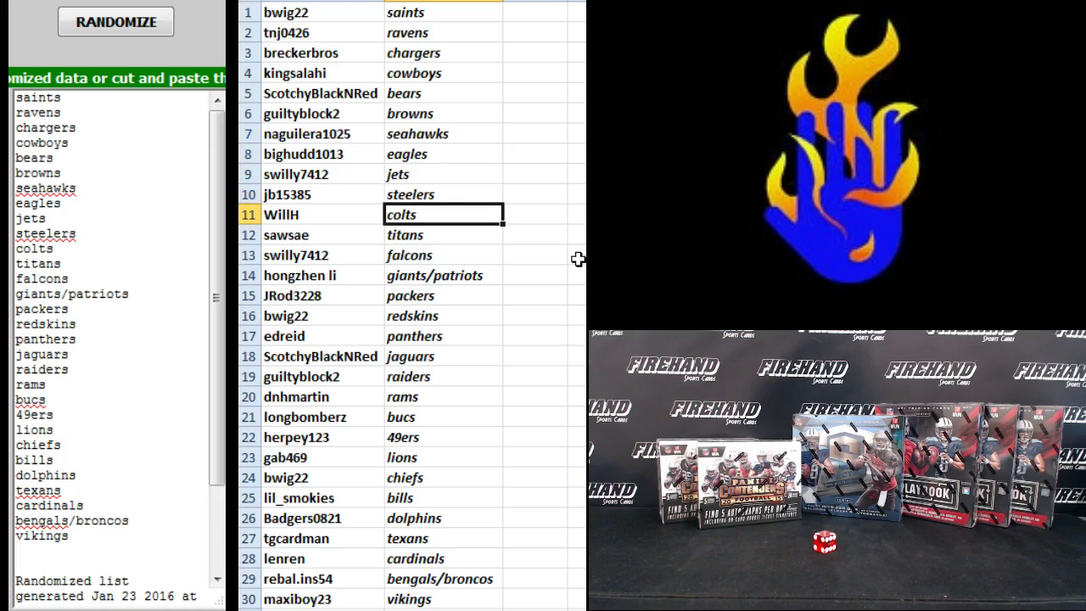
{"action": "left_click", "coordinate": [443, 235]}
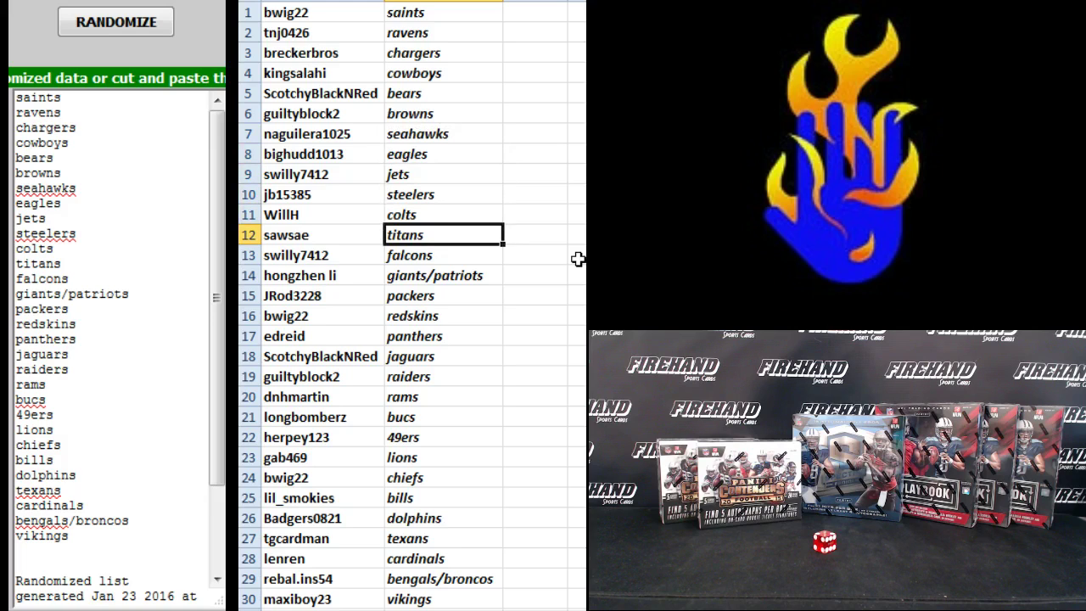
{"action": "left_click", "coordinate": [441, 275]}
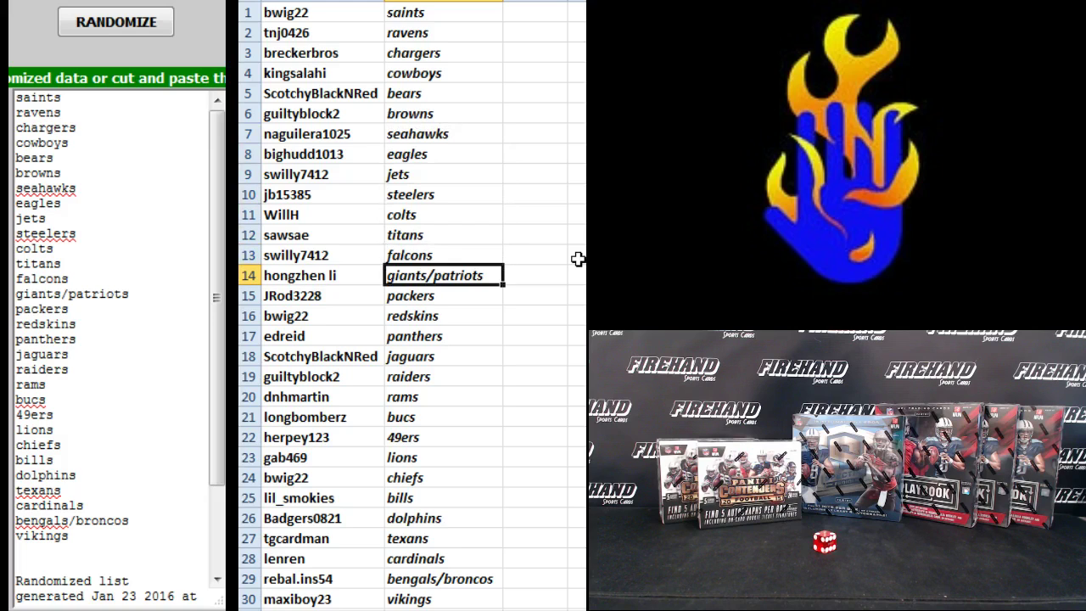
{"action": "left_click", "coordinate": [443, 316]}
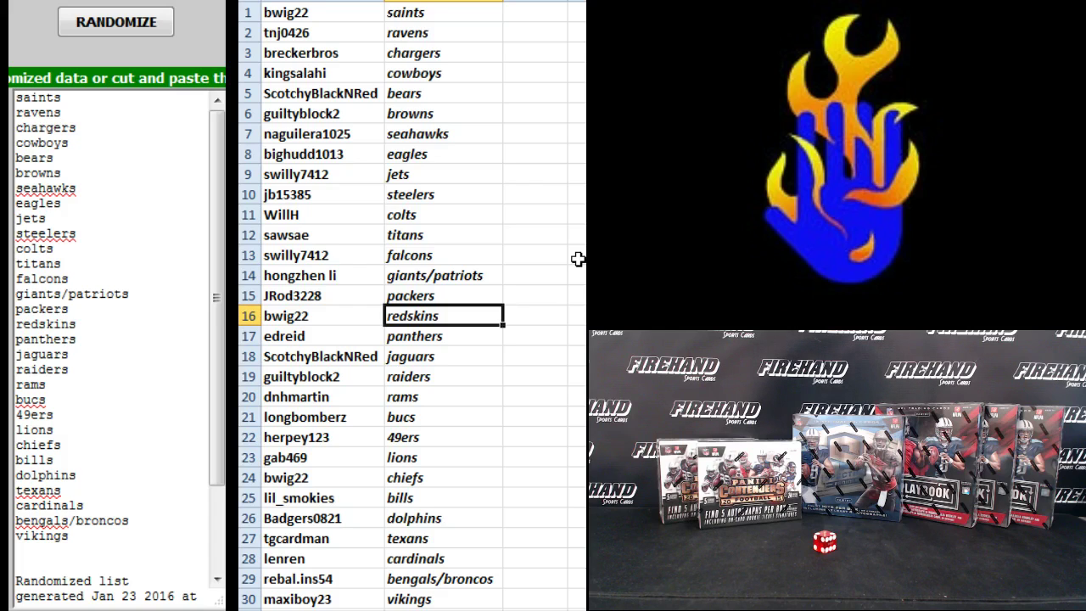
{"action": "left_click", "coordinate": [441, 355]}
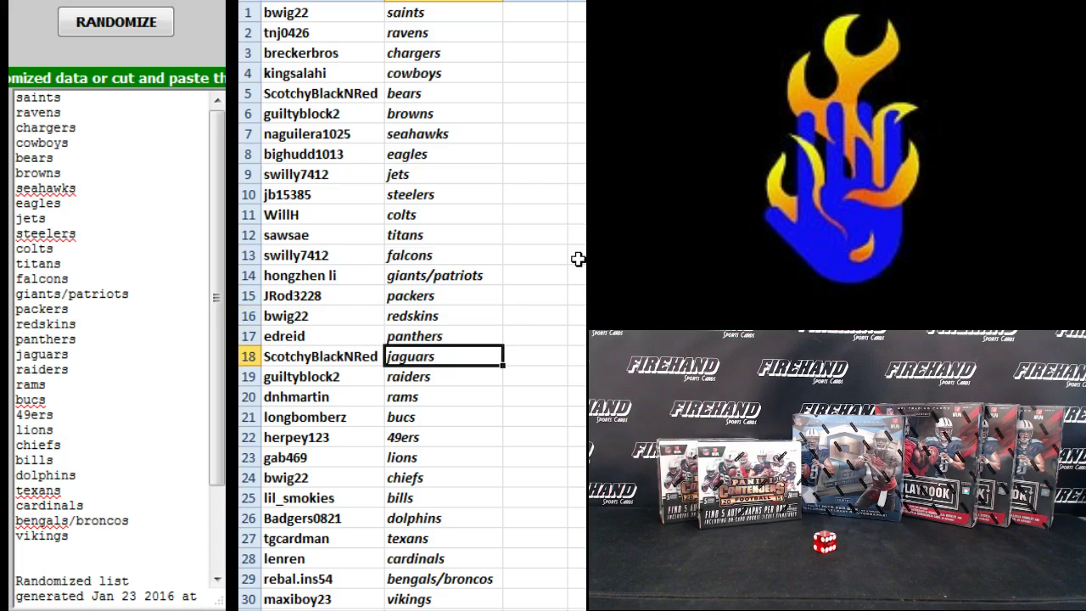
{"action": "left_click", "coordinate": [443, 376]}
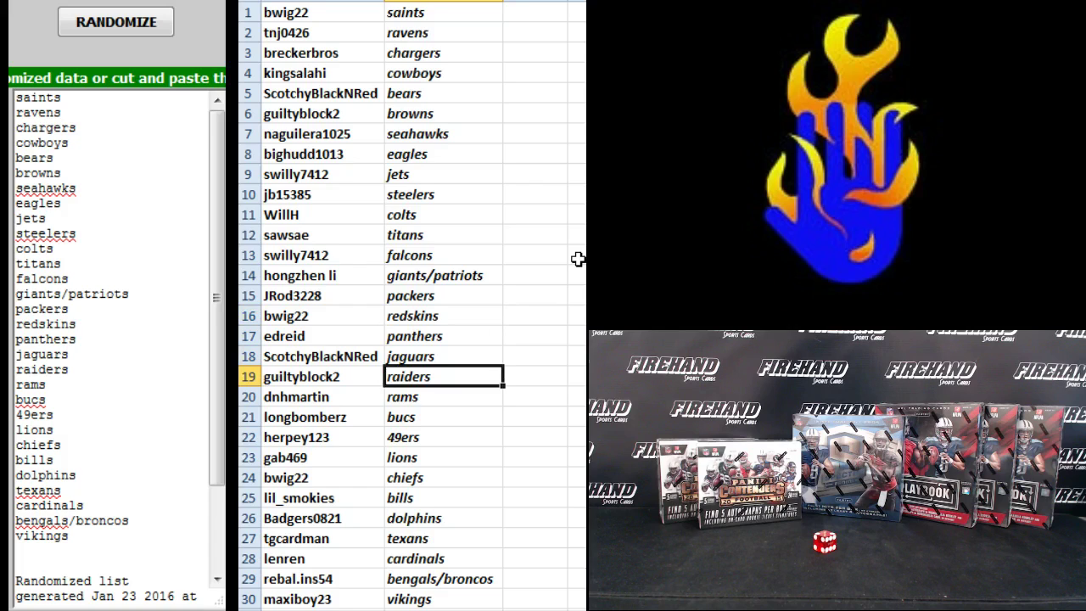
{"action": "left_click", "coordinate": [442, 396]}
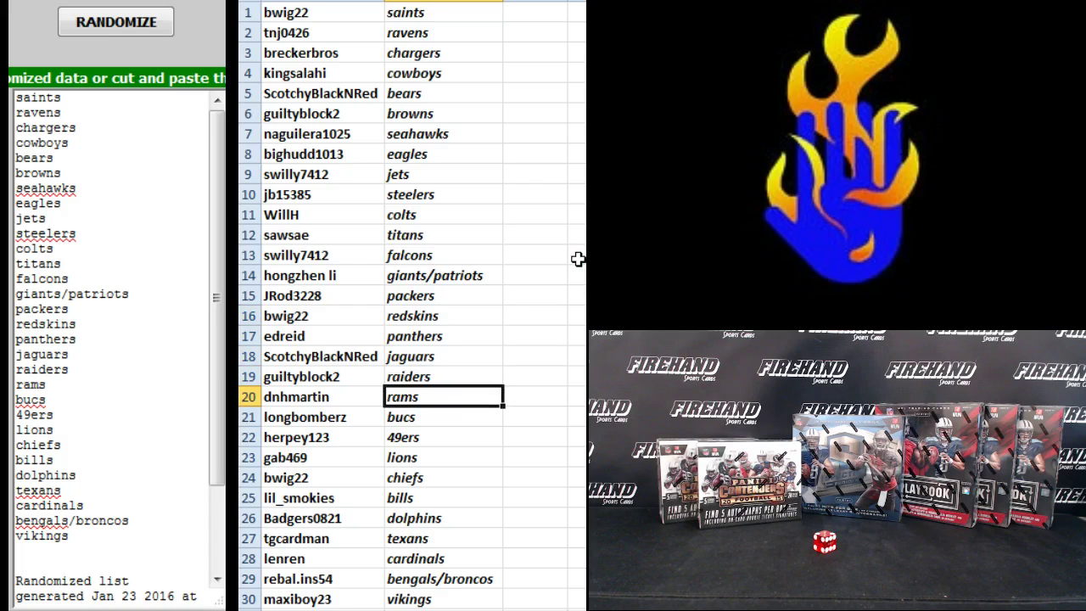
{"action": "left_click", "coordinate": [443, 437]}
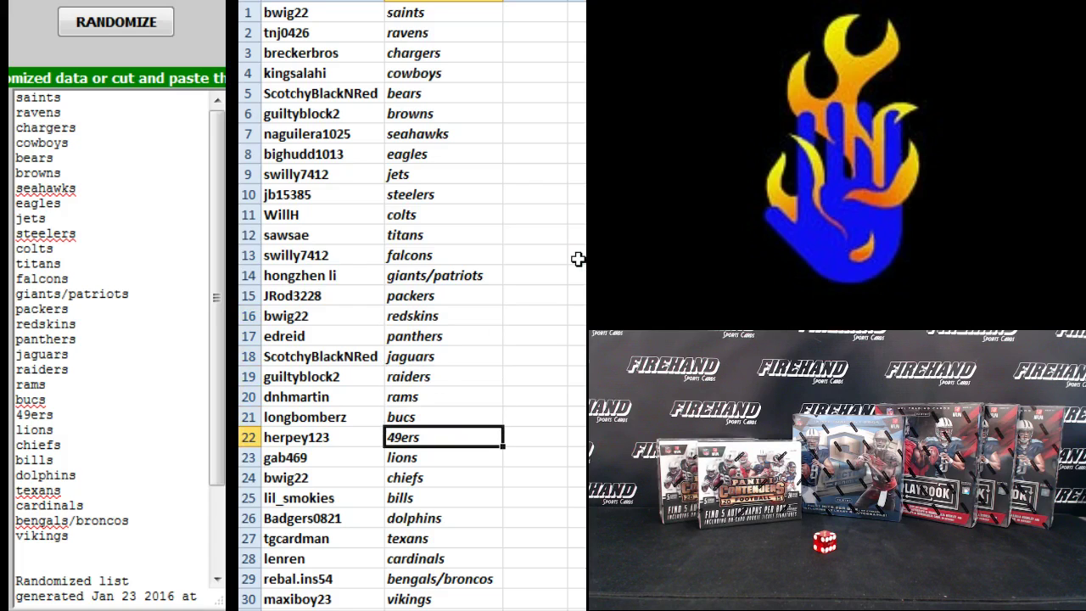
{"action": "left_click", "coordinate": [442, 457]}
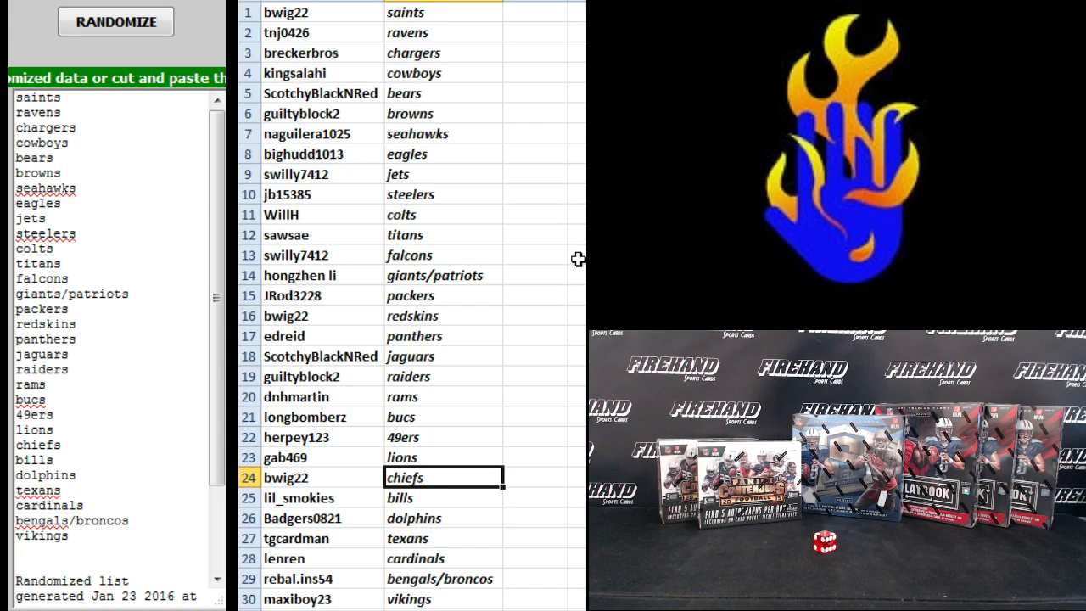
{"action": "left_click", "coordinate": [443, 497]}
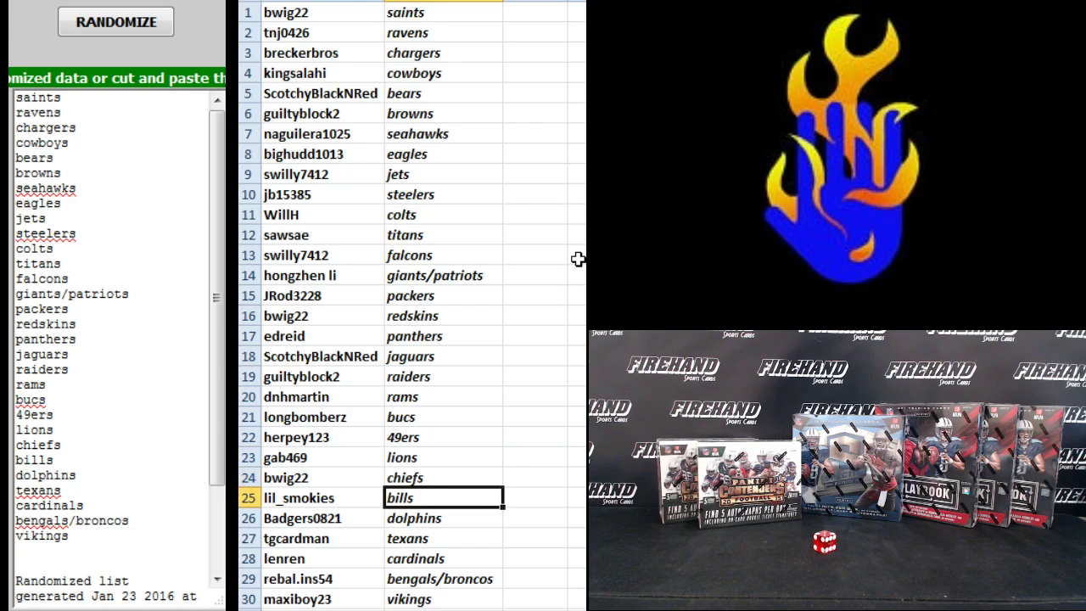
{"action": "left_click", "coordinate": [416, 518]}
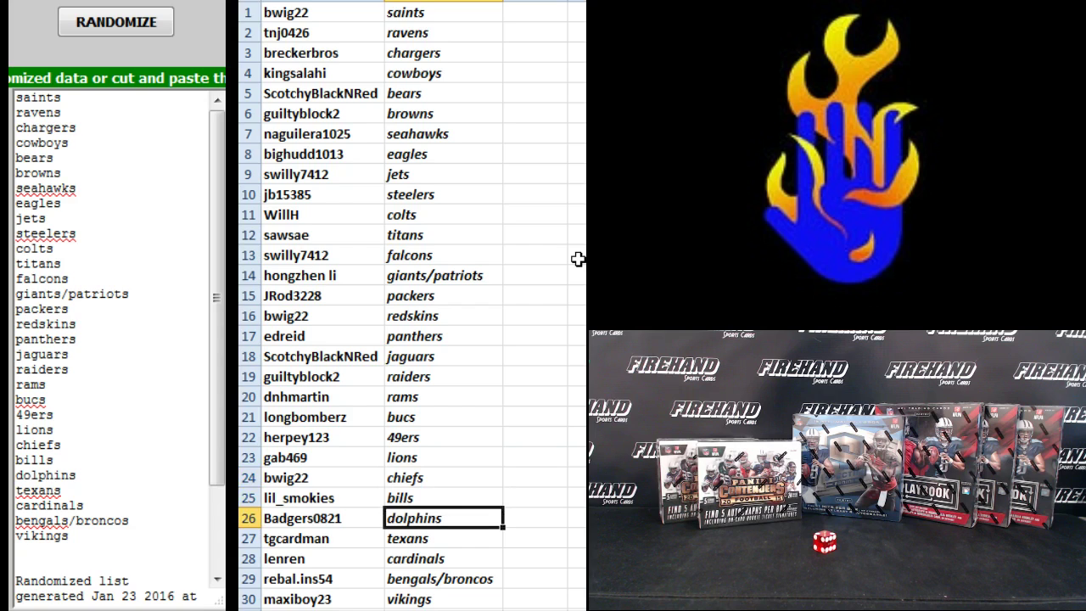
{"action": "left_click", "coordinate": [441, 557]}
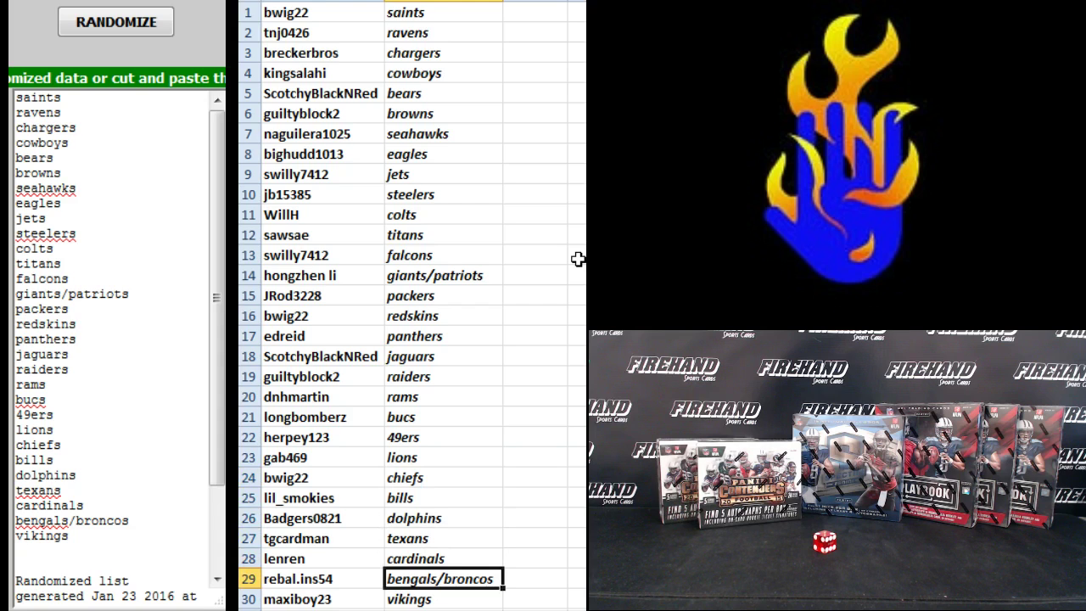
{"action": "left_click", "coordinate": [441, 598]}
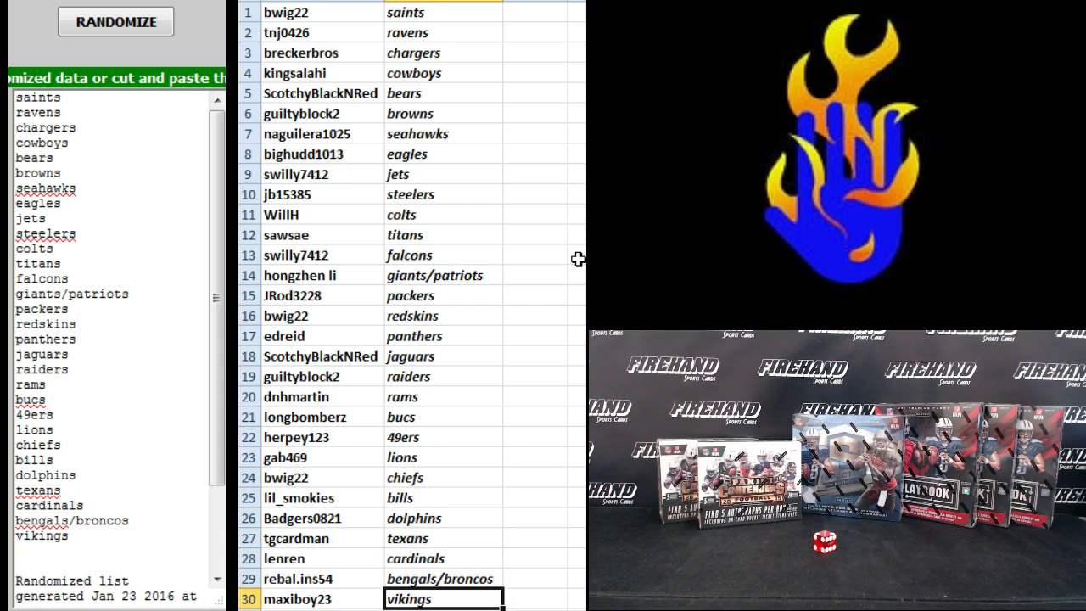